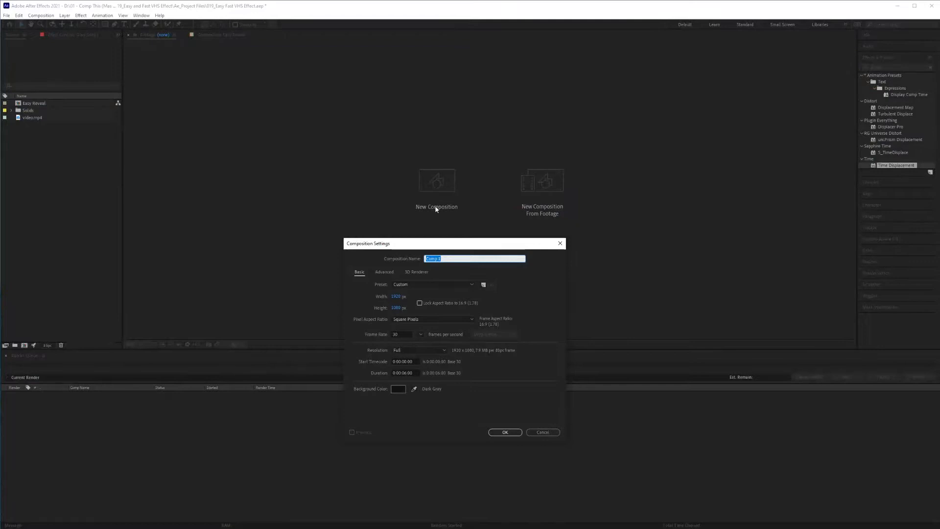
Name the new composition 'VHS FX' and add the video.mp4 footage to it
type("Vhs")
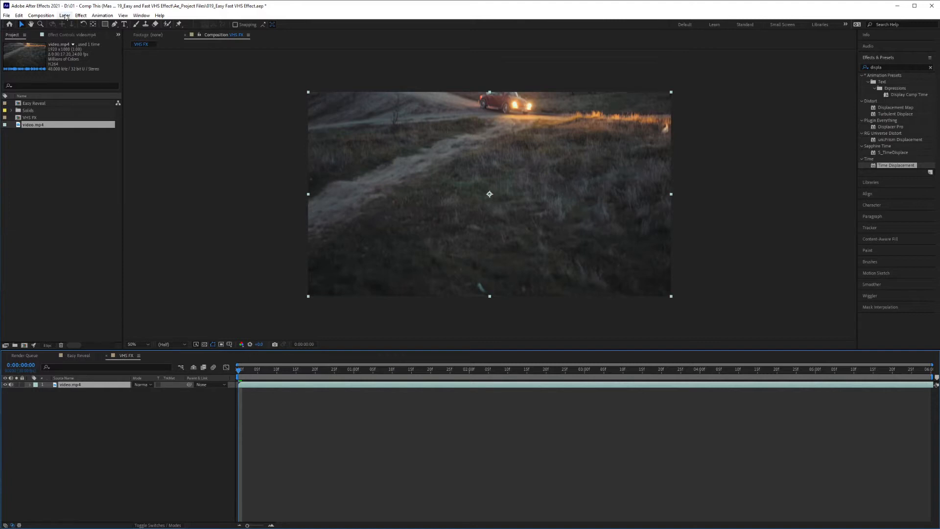
Create a full-frame grey solid named 'VHS FX' above the video clip
left_click(64, 15)
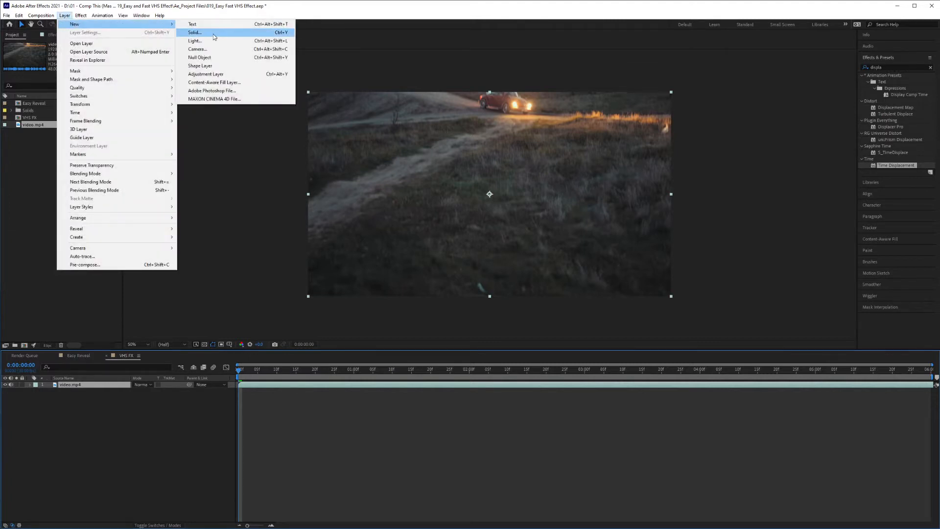
left_click(194, 32)
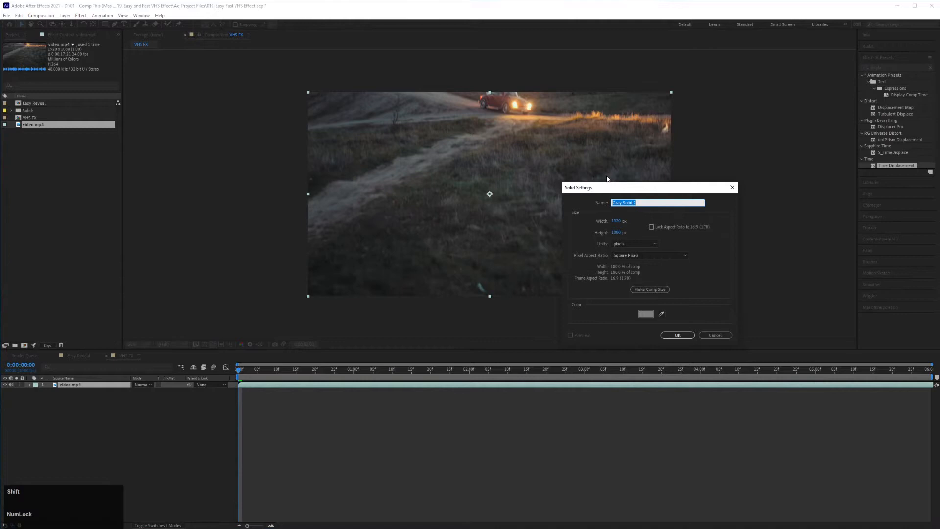
type("VHS F")
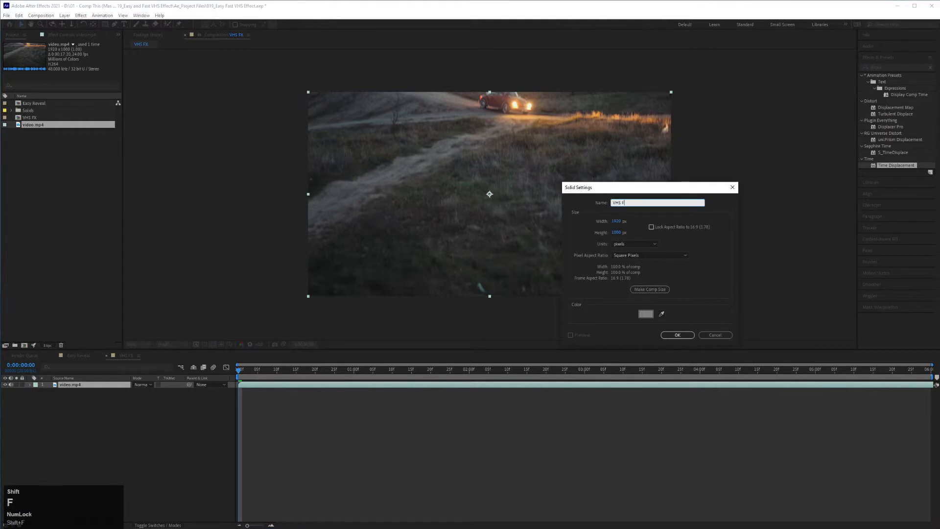
left_click(645, 312)
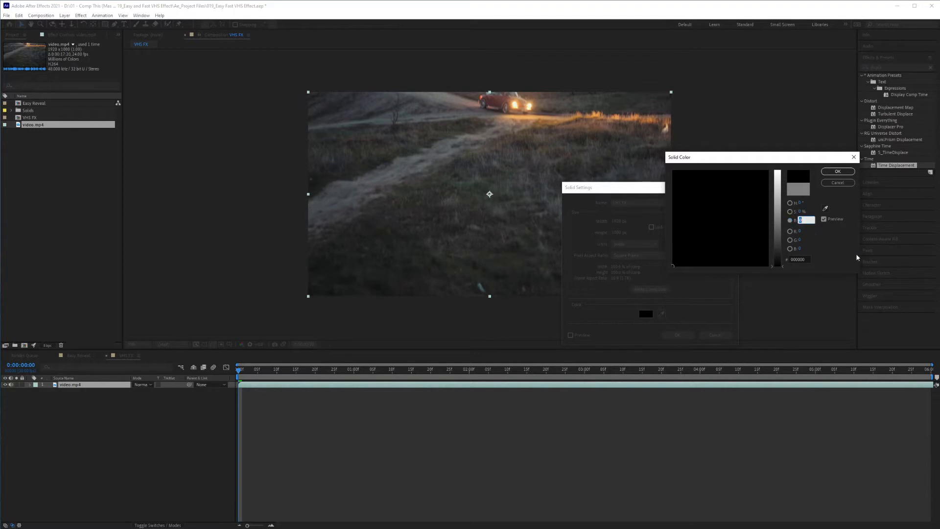
left_click(837, 172)
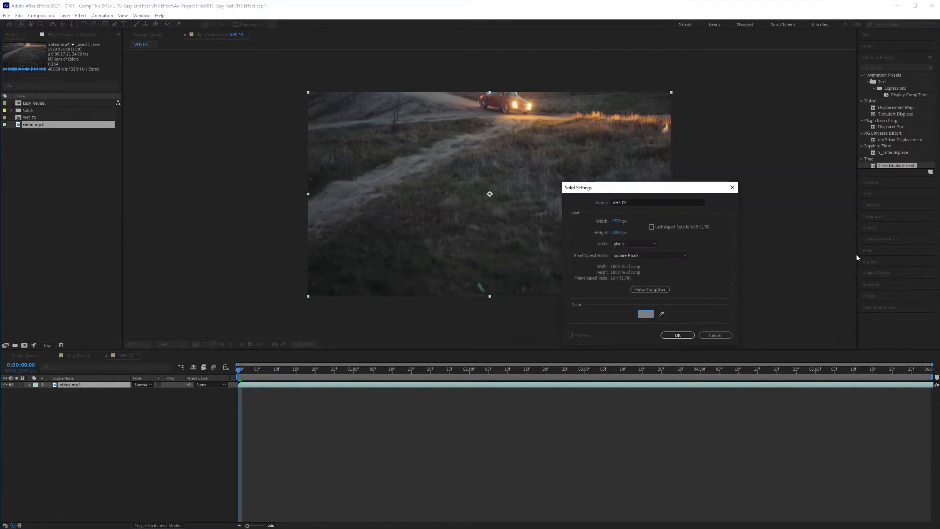
left_click(675, 334)
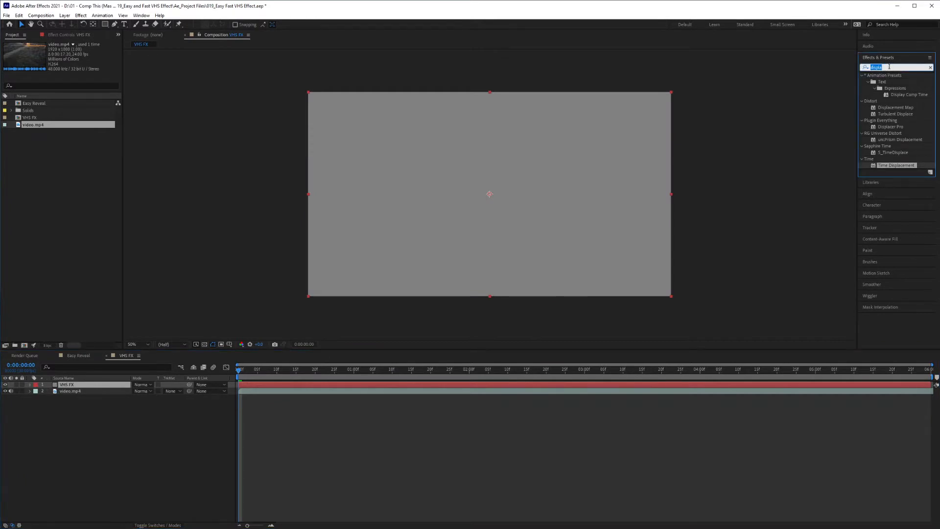
Apply Add Grain with the Eastman EXR 100T preset and aspect ratio 10, then preview
type("add grain")
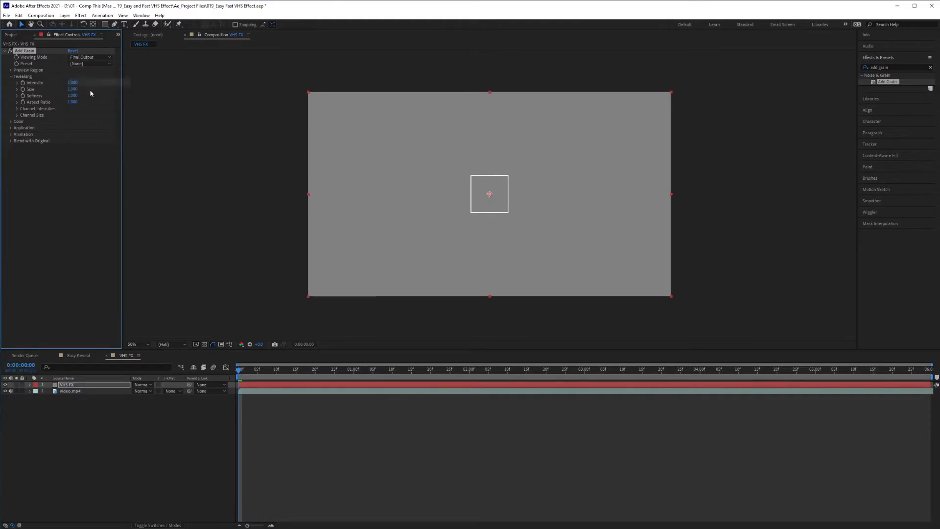
left_click(90, 64)
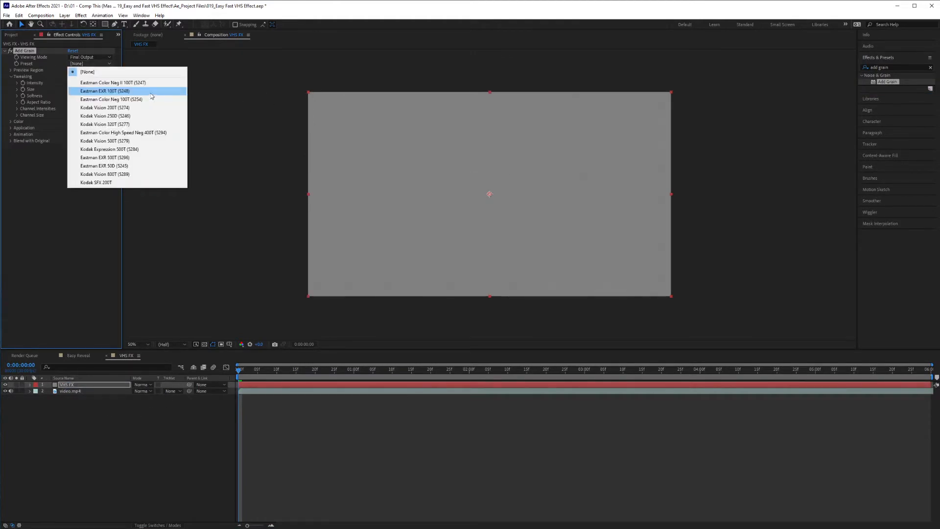
left_click(110, 90)
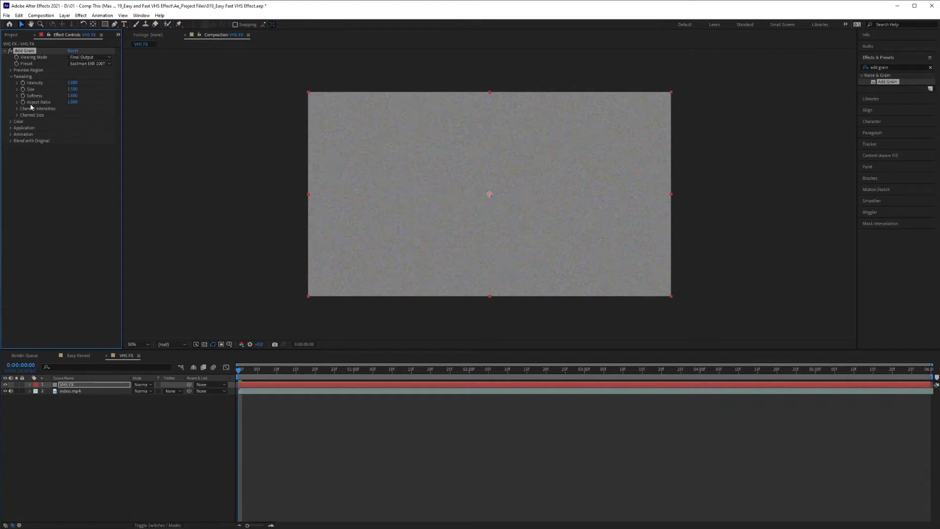
left_click_drag(72, 102, 78, 102)
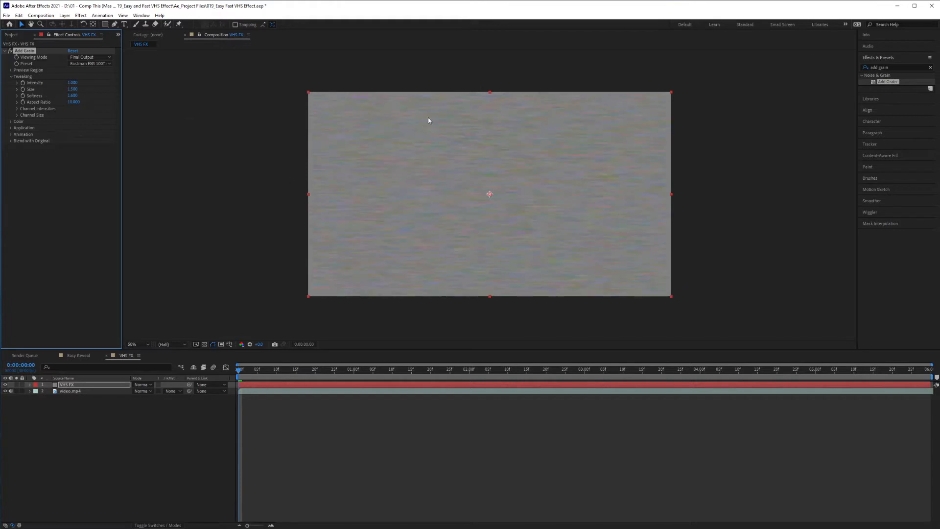
mouse_move(332, 129)
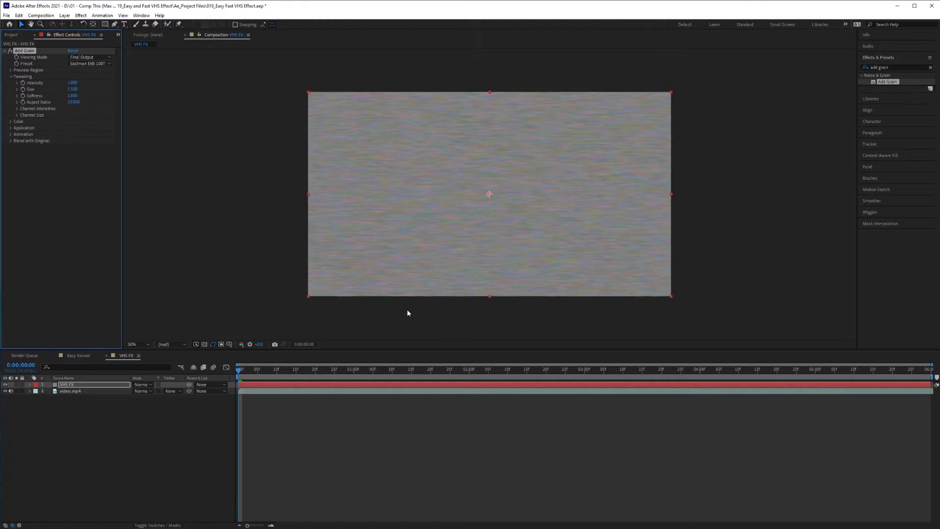
key("space")
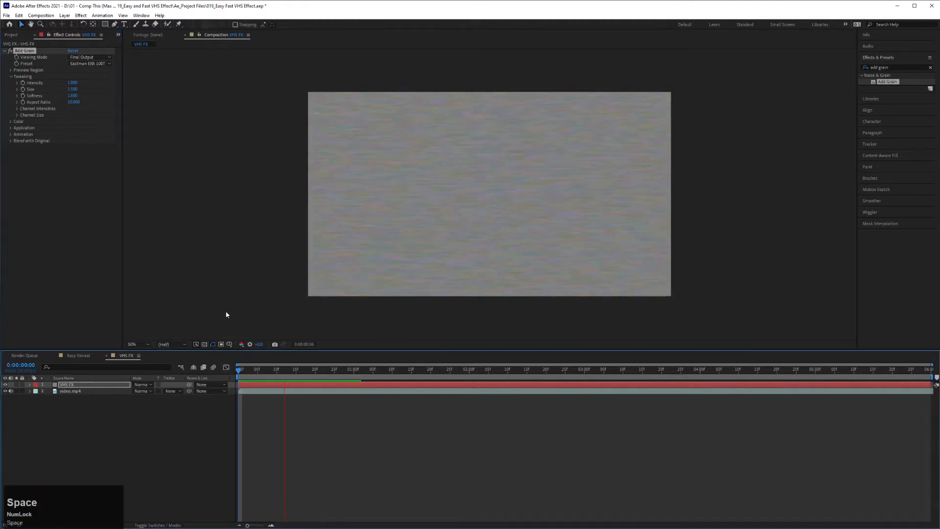
key("space")
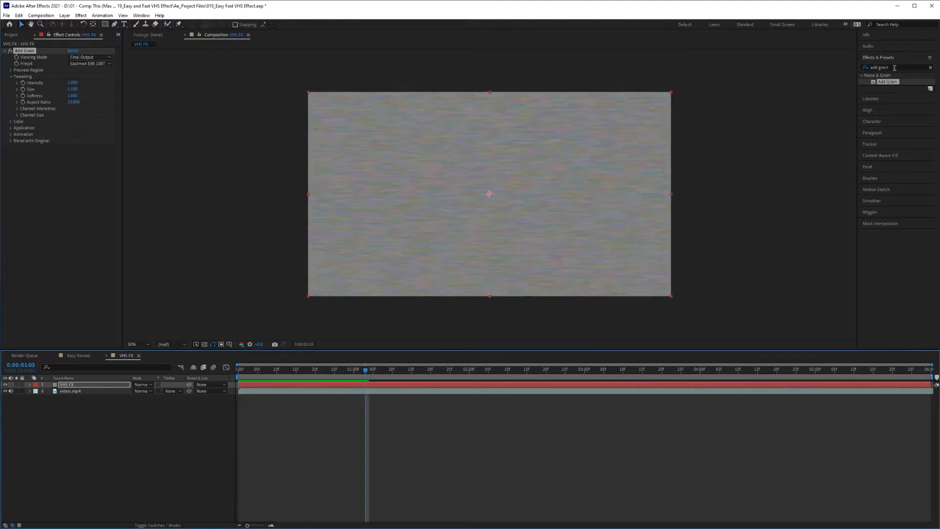
Apply Displacement Map to video.mp4 using '1. VHS FX' as the map layer
triple_click(893, 67)
type("displacement")
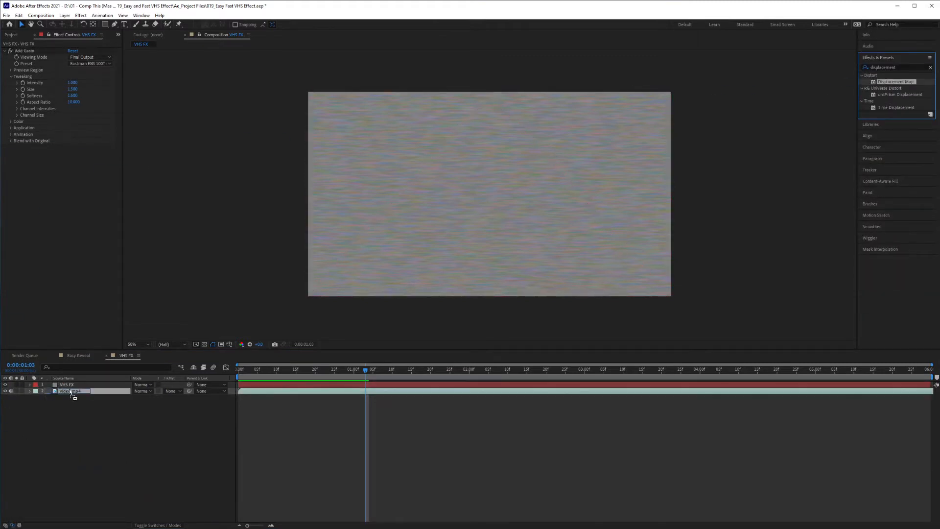
left_click(72, 391)
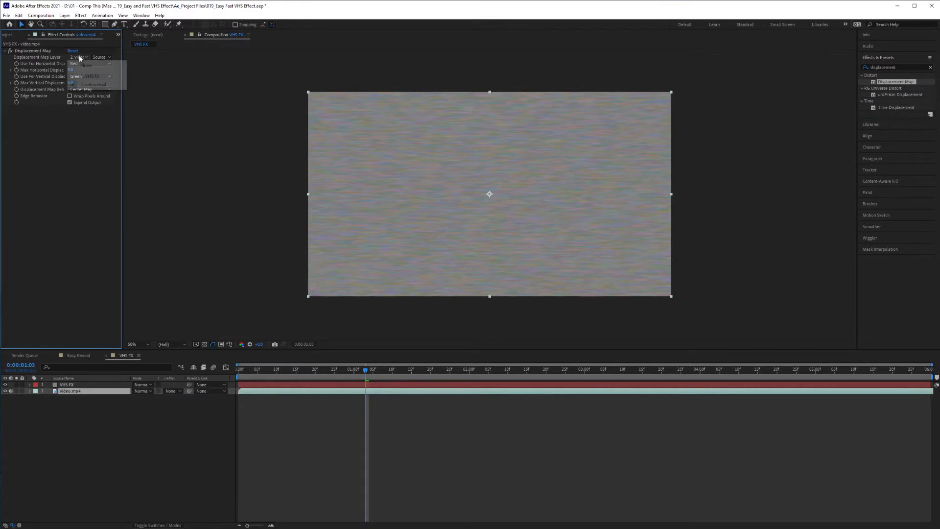
left_click(78, 57)
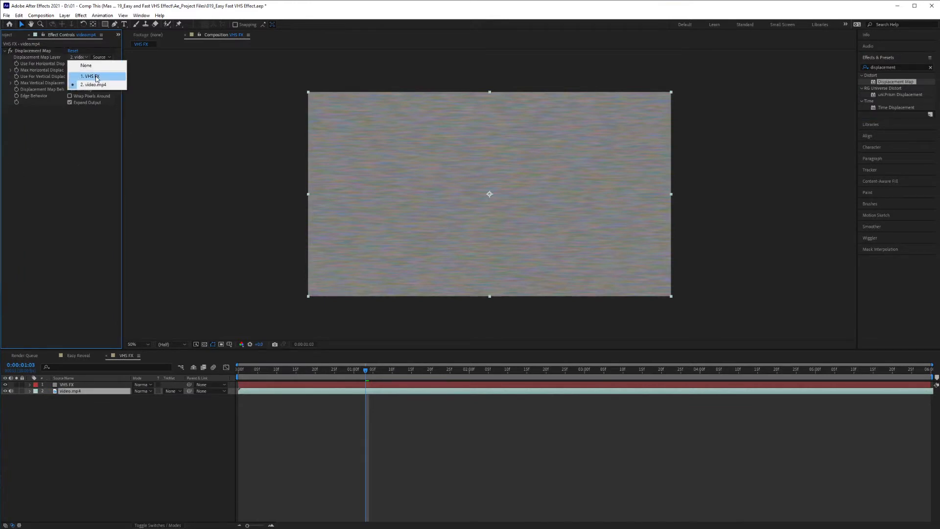
left_click(89, 76)
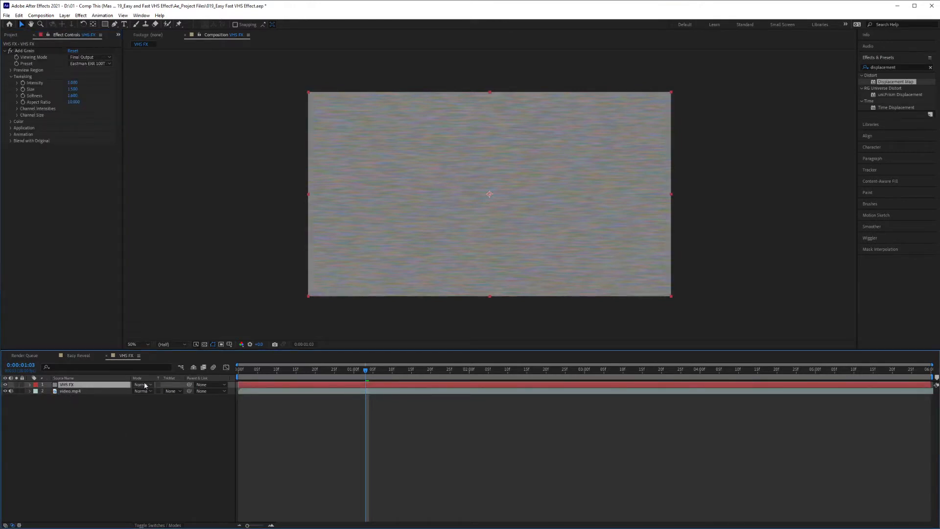
Set the VHS FX solid's blending mode to Hard Light
left_click(142, 384)
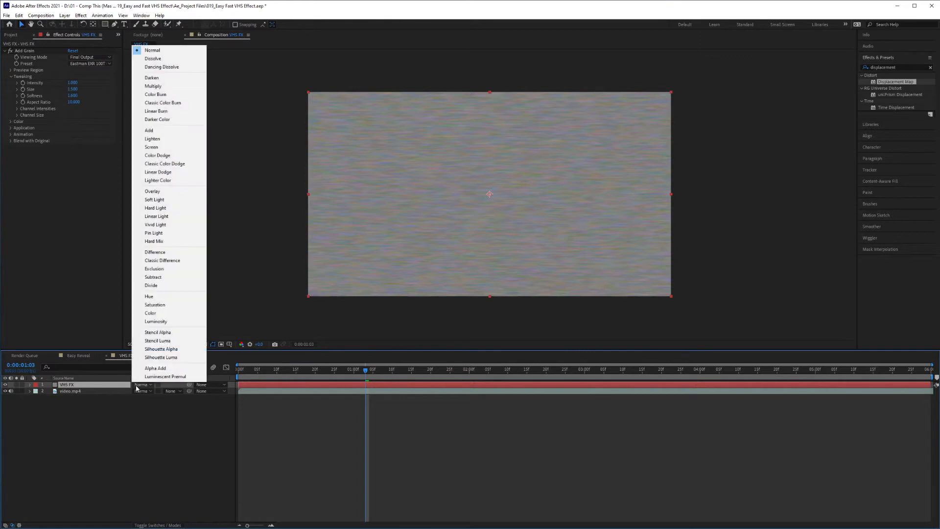
left_click(155, 208)
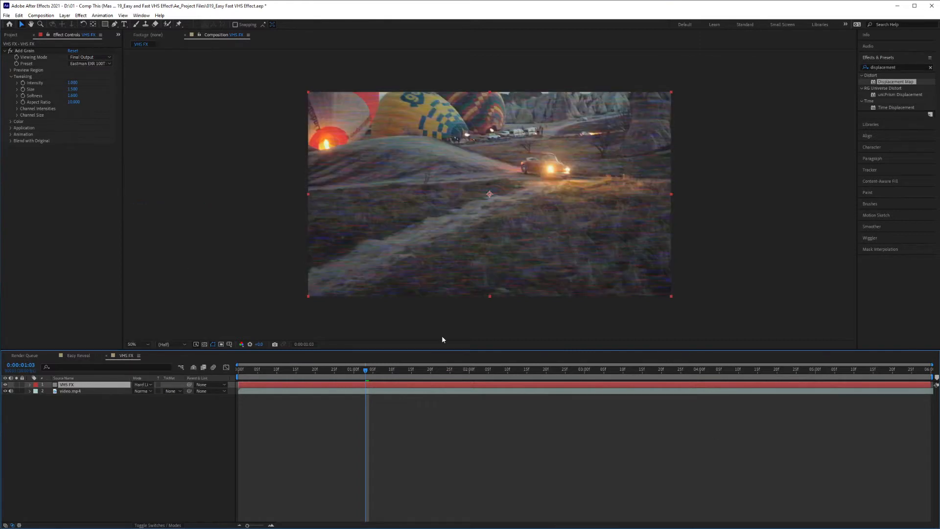
mouse_move(525, 180)
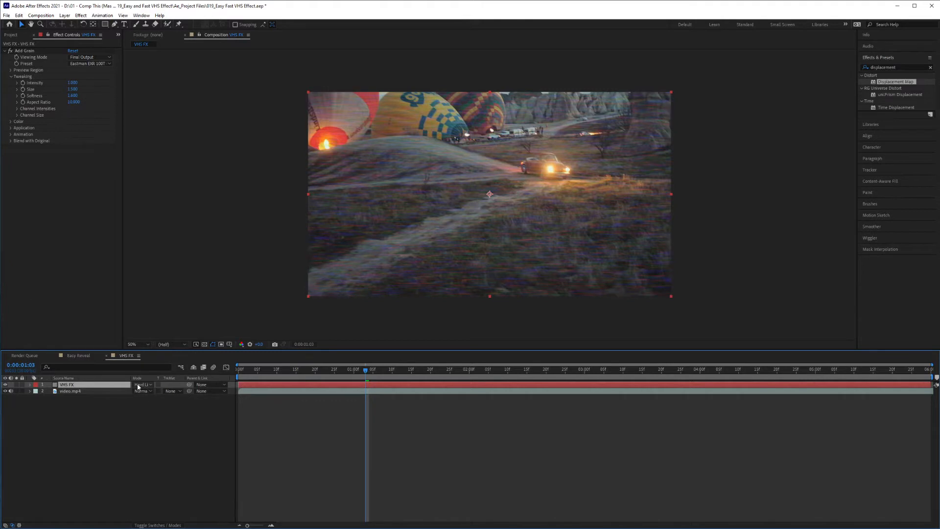
left_click(142, 384)
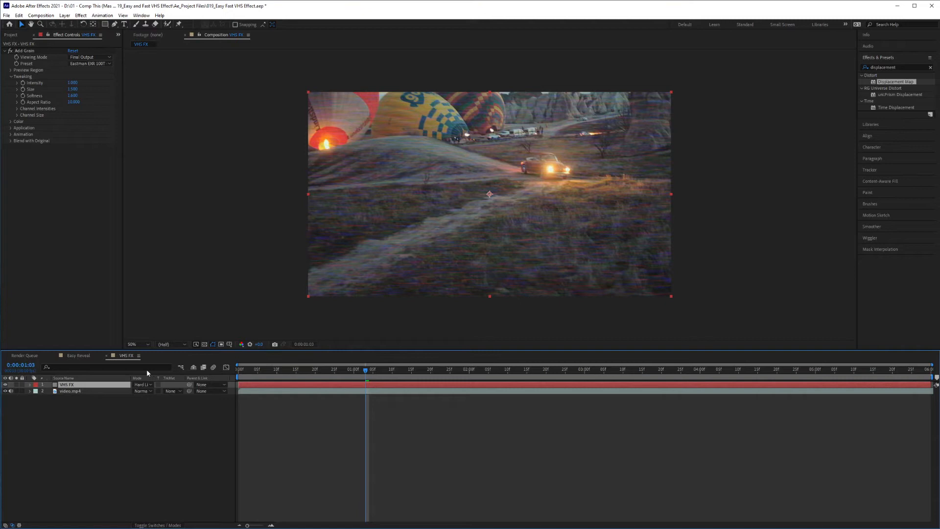
Set the Displacement Map source to Effects & Masks and raise horizontal displacement
left_click(70, 390)
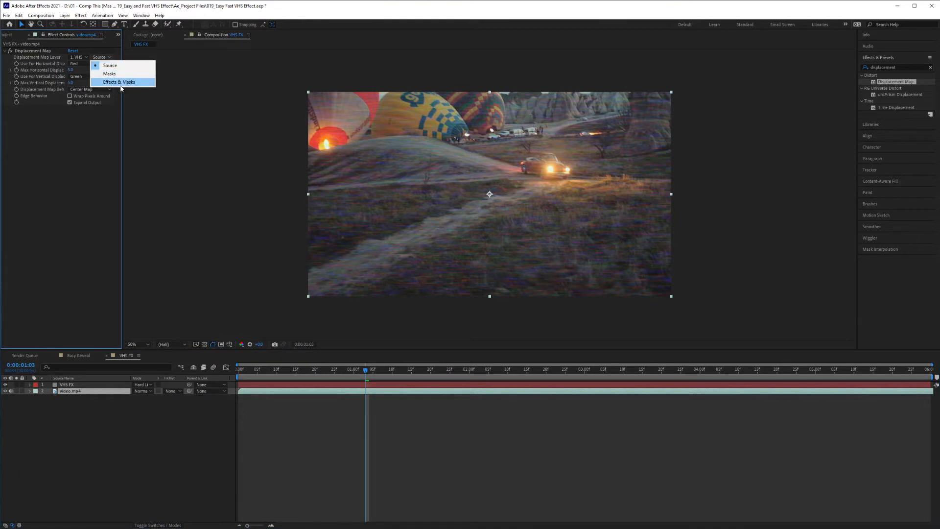
left_click(109, 65)
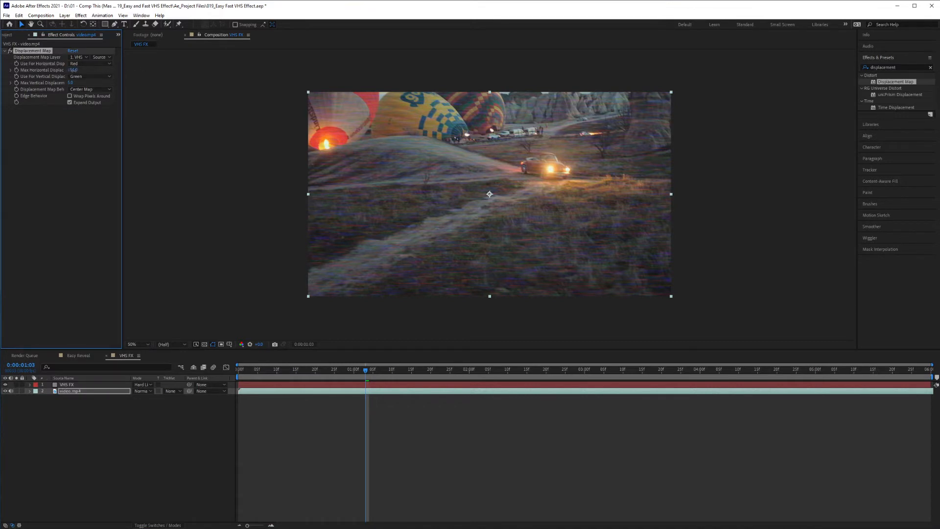
key("ctrl+z")
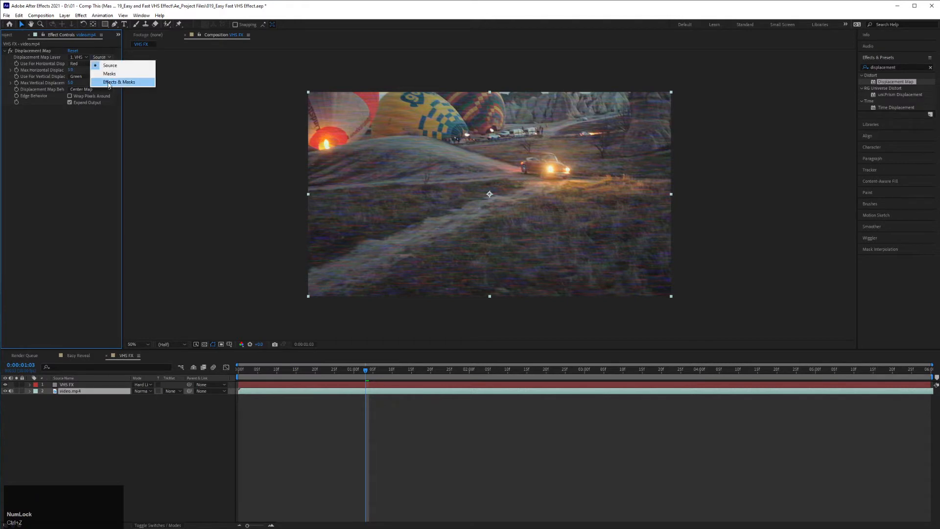
left_click(119, 82)
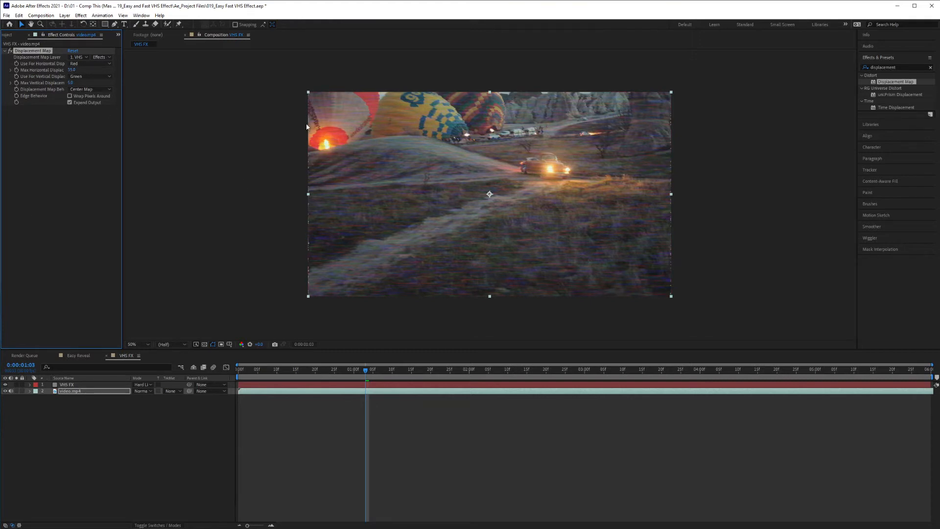
mouse_move(309, 229)
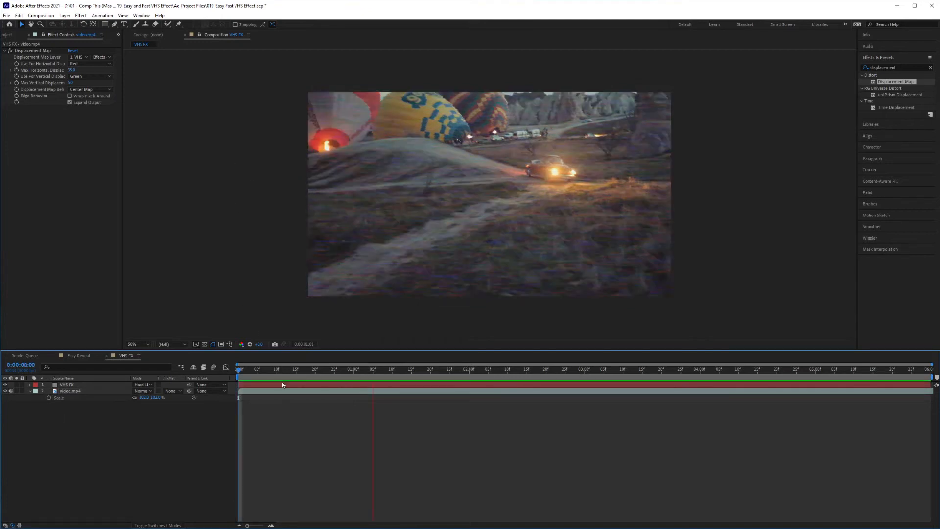
Scale video.mp4 slightly above 100% and preview the distortion
left_click(604, 368)
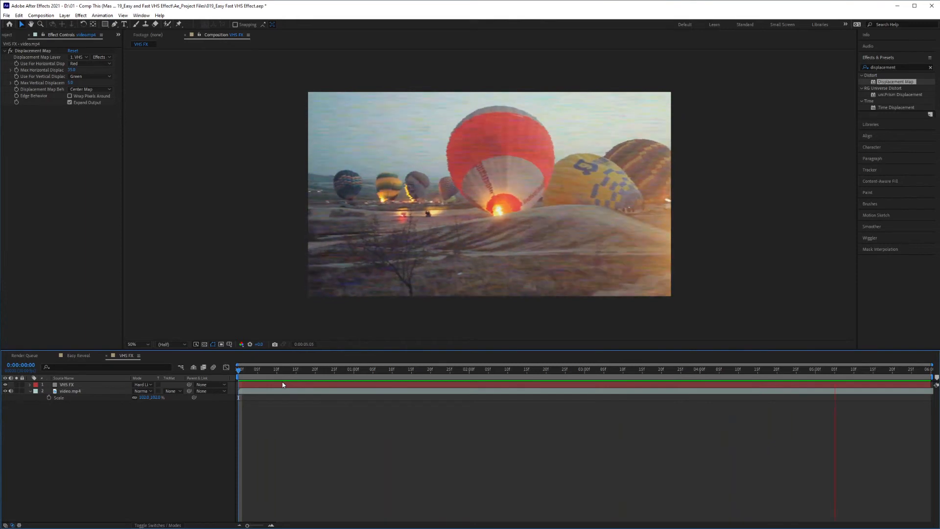
key("space")
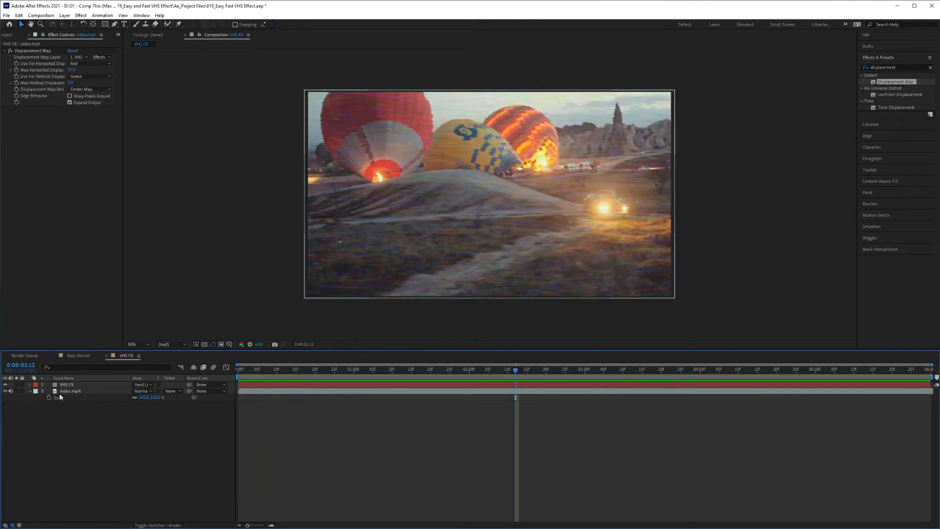
Pre-compose video.mp4 into 'video.mp4 Comp 1', leaving all attributes
left_click(70, 390)
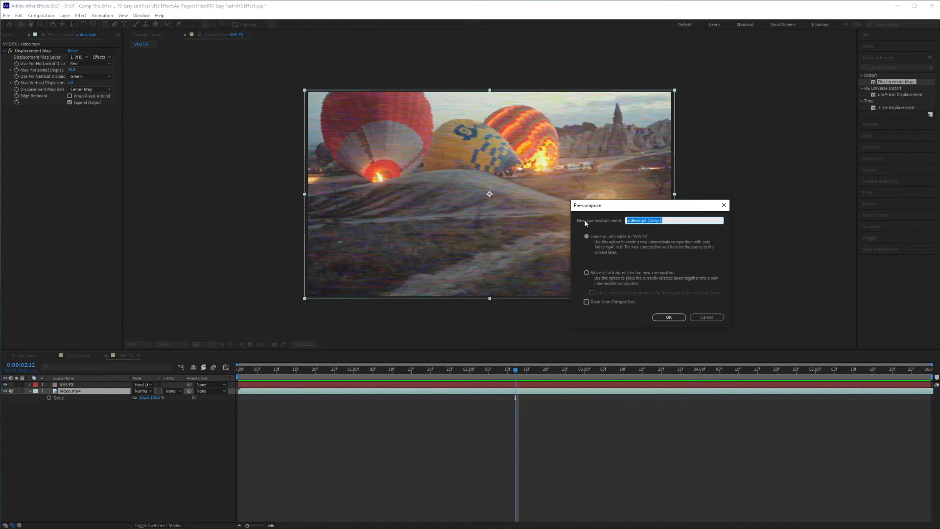
mouse_move(599, 240)
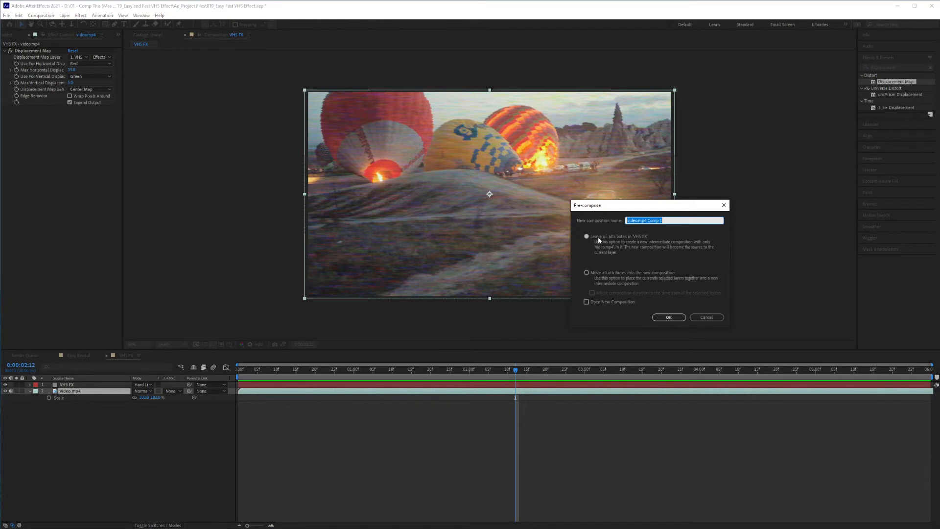
mouse_move(641, 242)
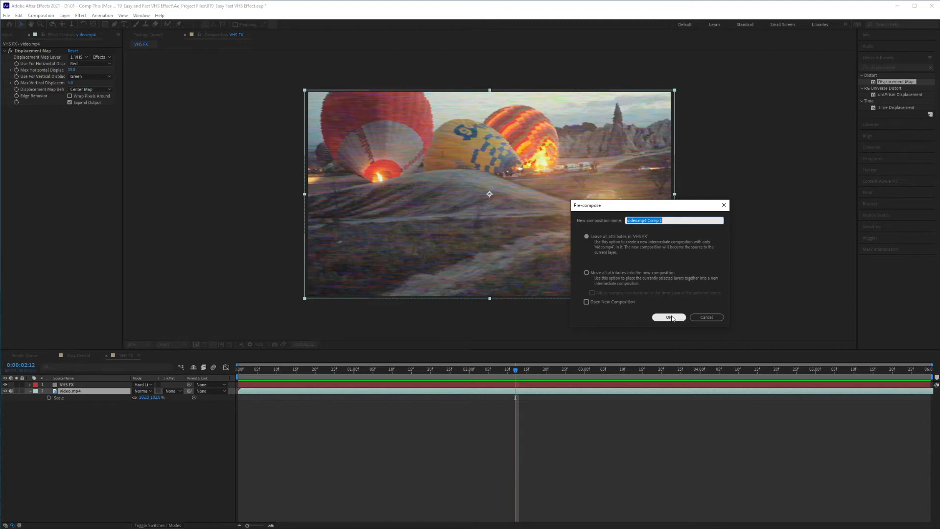
left_click(668, 317)
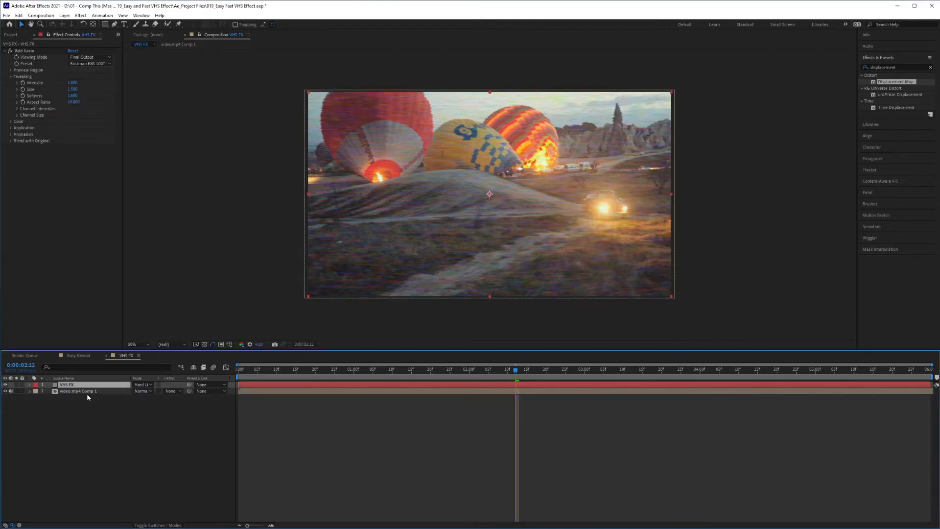
Inside video.mp4 Comp 1, place the Easy Reveal composition above the footage
left_click(77, 391)
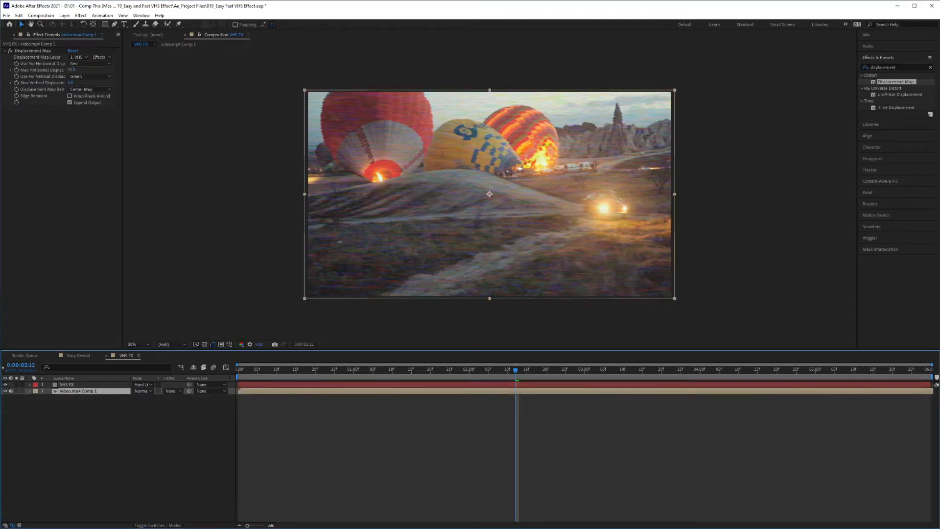
left_click(77, 390)
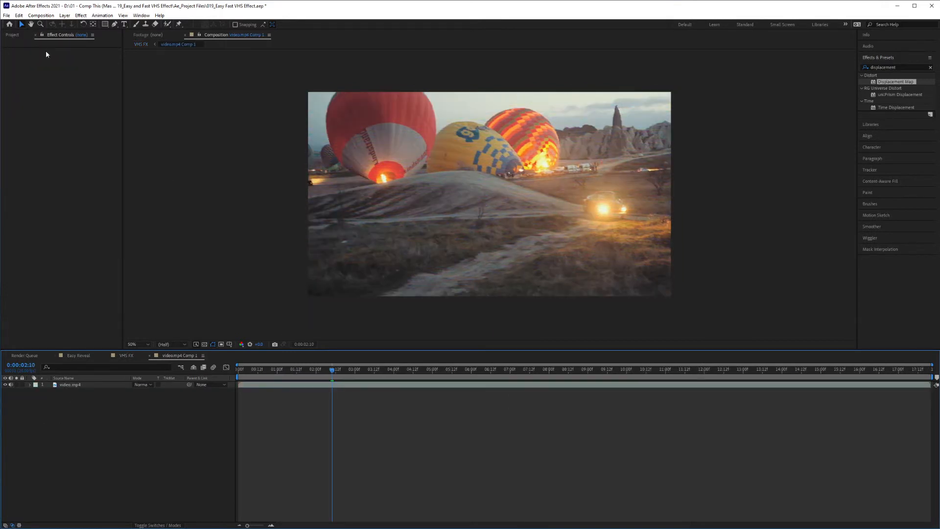
left_click(11, 34)
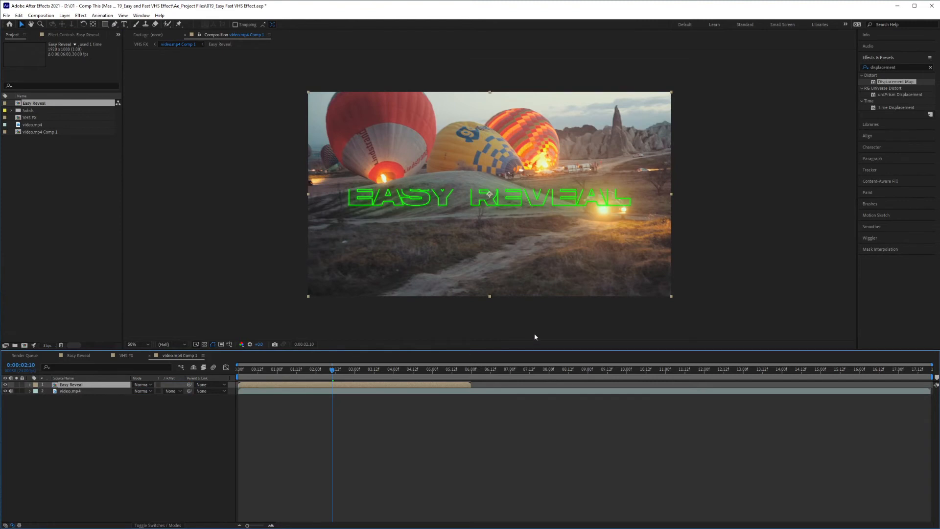
mouse_move(393, 227)
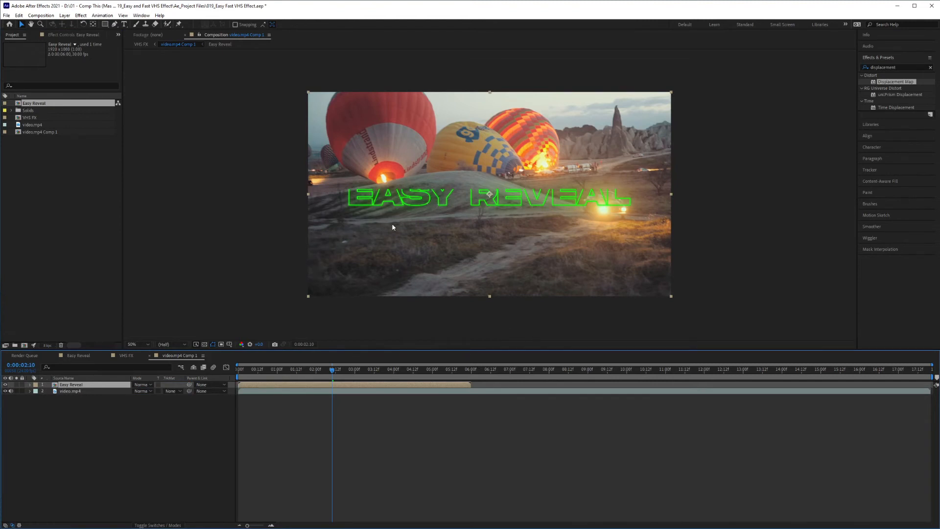
mouse_move(389, 209)
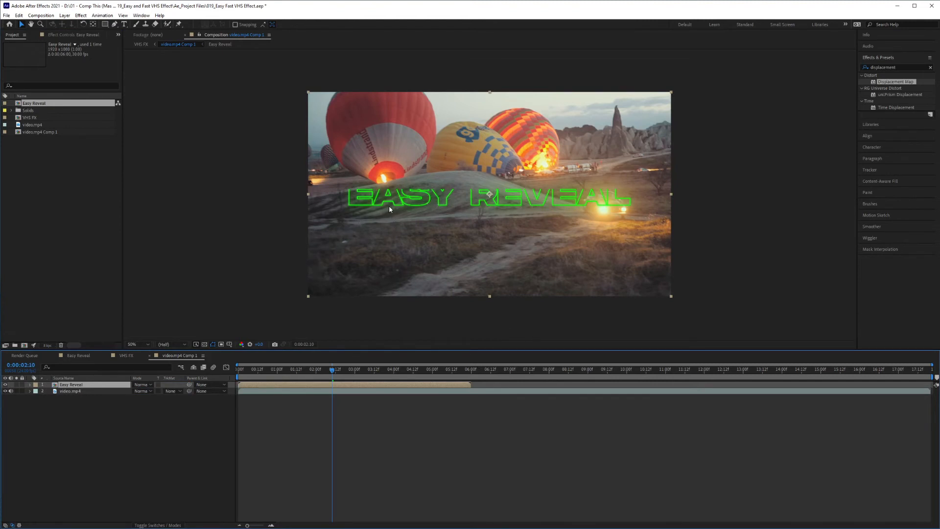
left_click(237, 368)
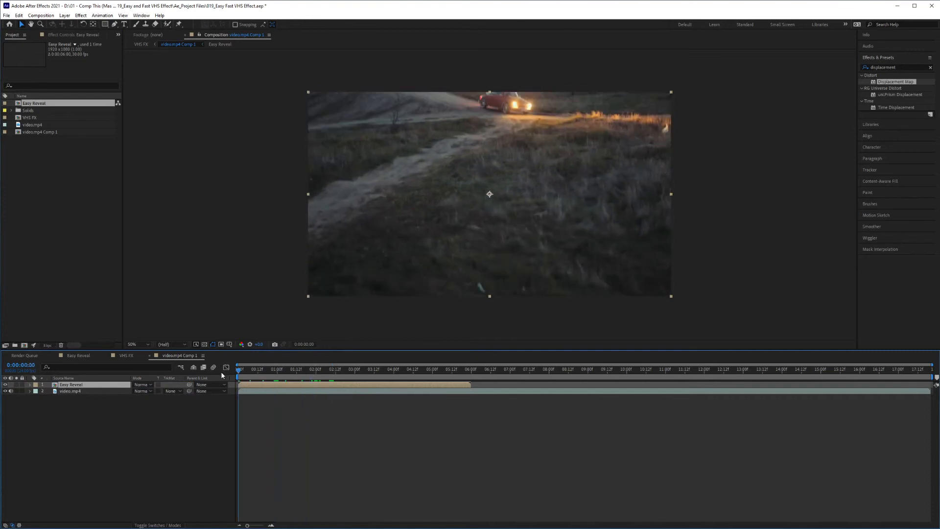
Preview the titled footage, then open the Easy Reveal composition
key("space")
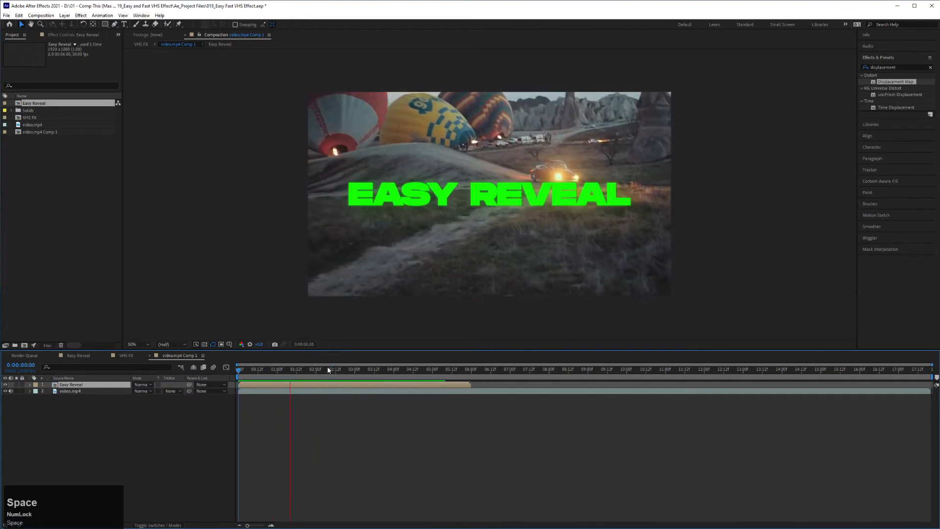
key("space")
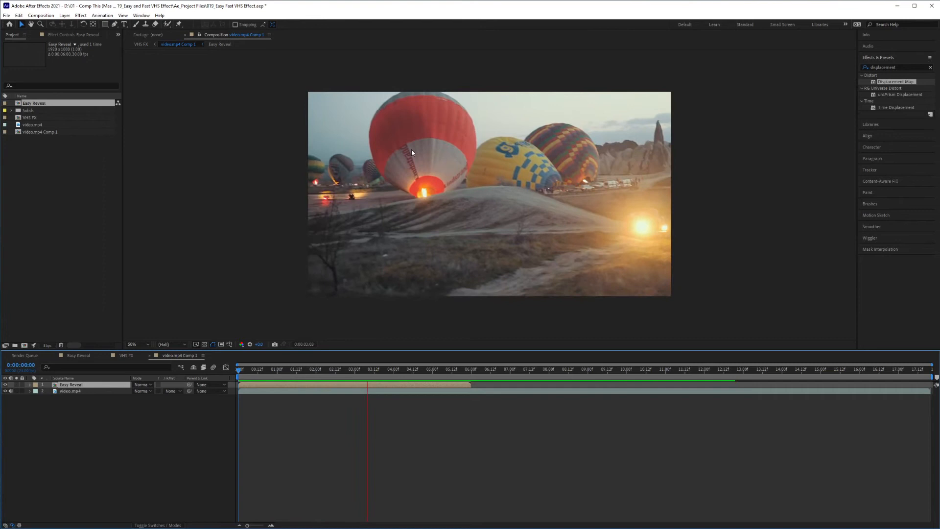
key("space")
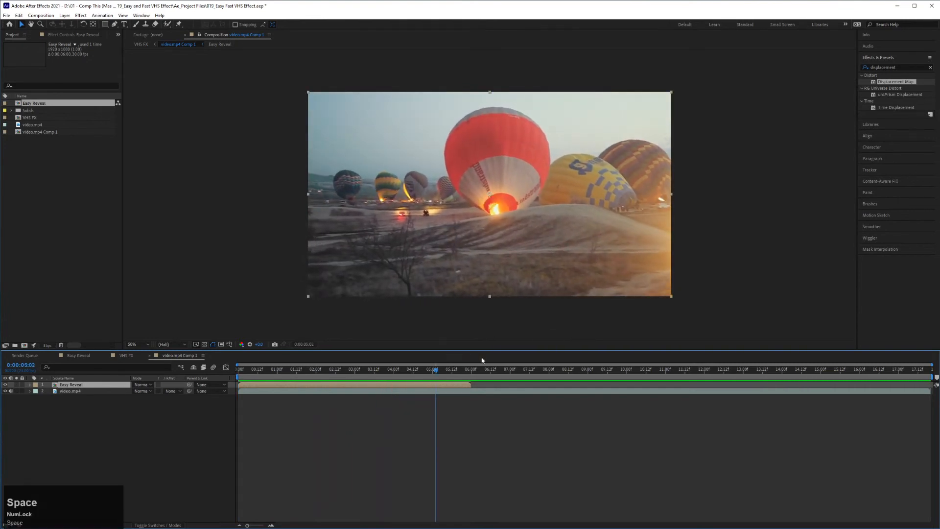
left_click(78, 355)
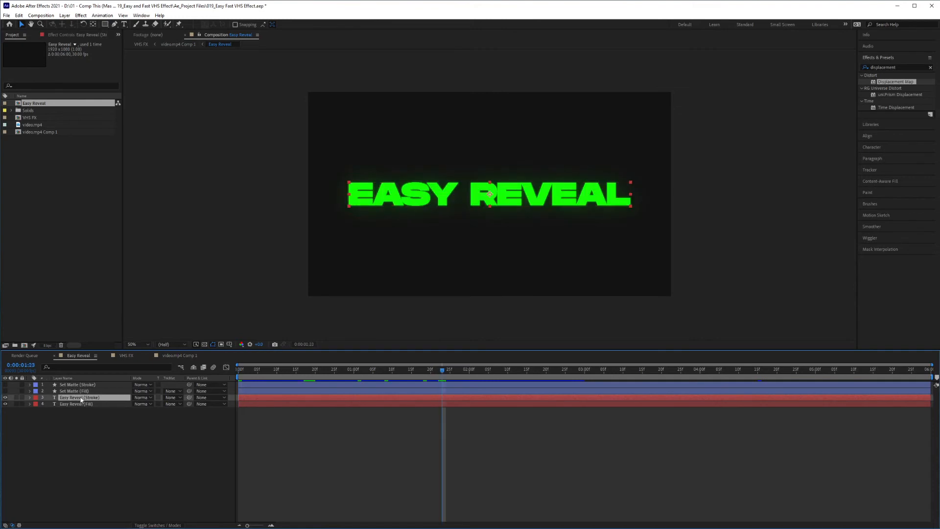
Retype the Easy Reveal stroke and fill text layers as 'EASY VHS FX', then return to video.mp4 Comp 1
left_click(124, 24)
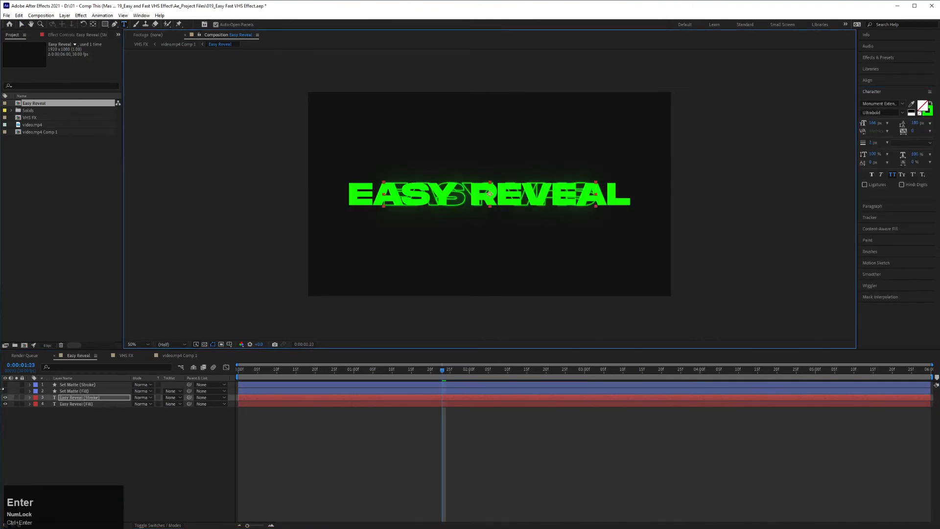
left_click(78, 403)
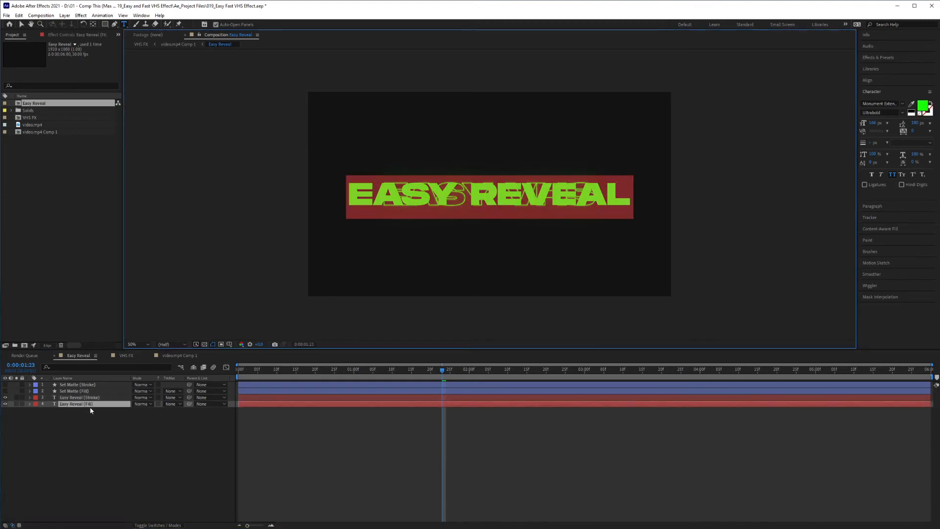
key("shift+y")
type("HS FX")
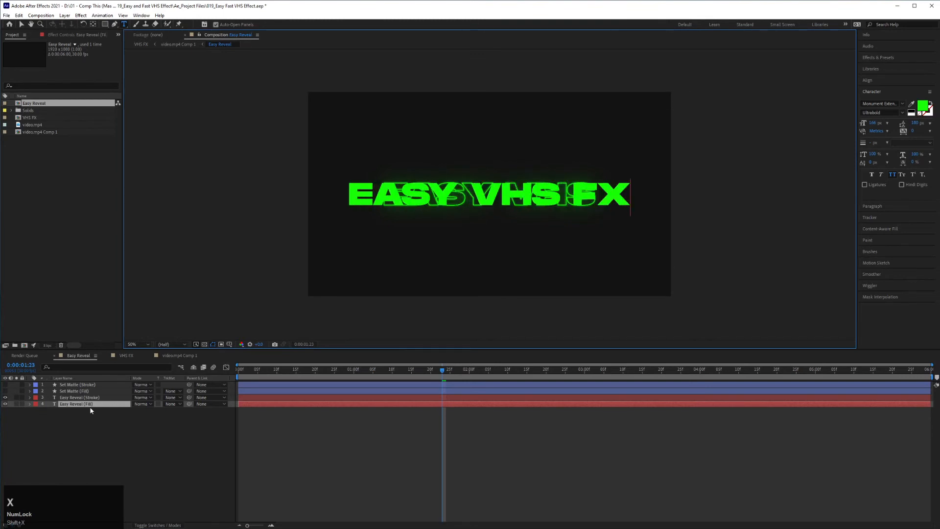
left_click(77, 397)
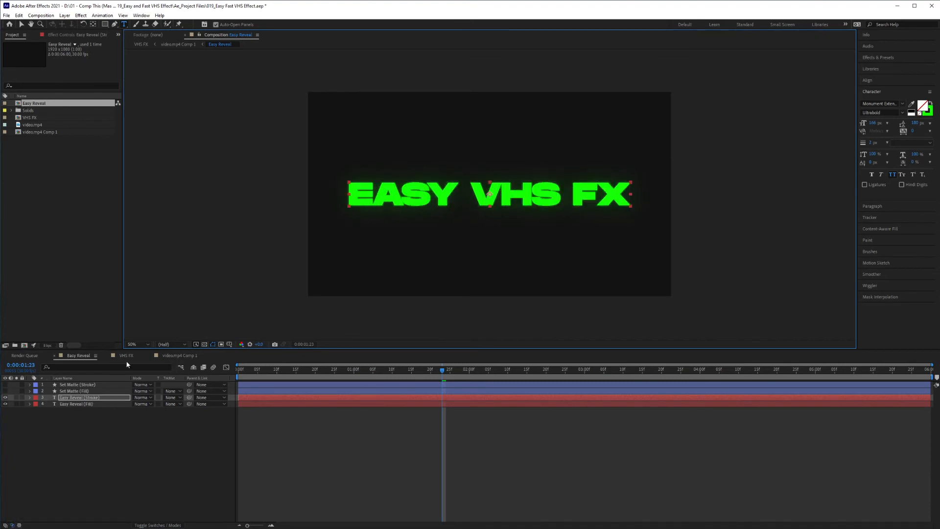
left_click(177, 355)
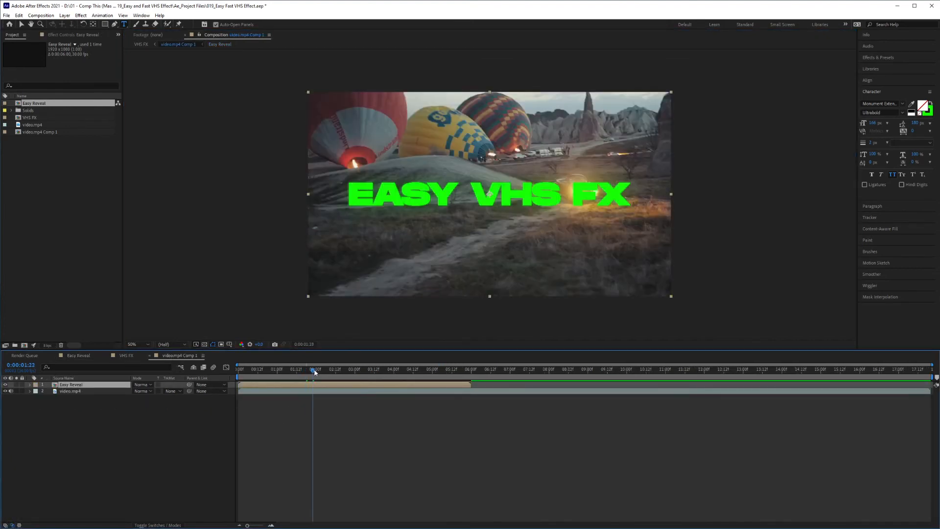
Play and stop a preview of the titled footage, then switch to the VHS FX composition
key("Space")
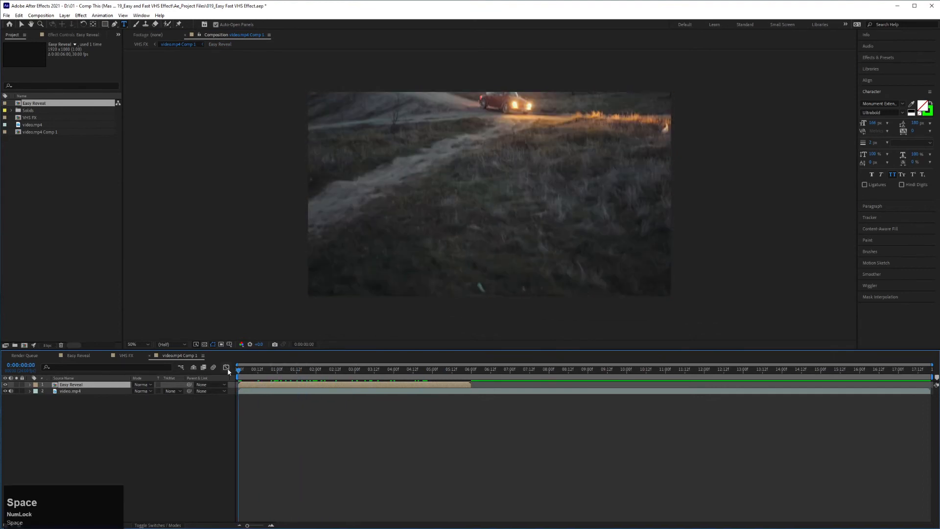
key("space")
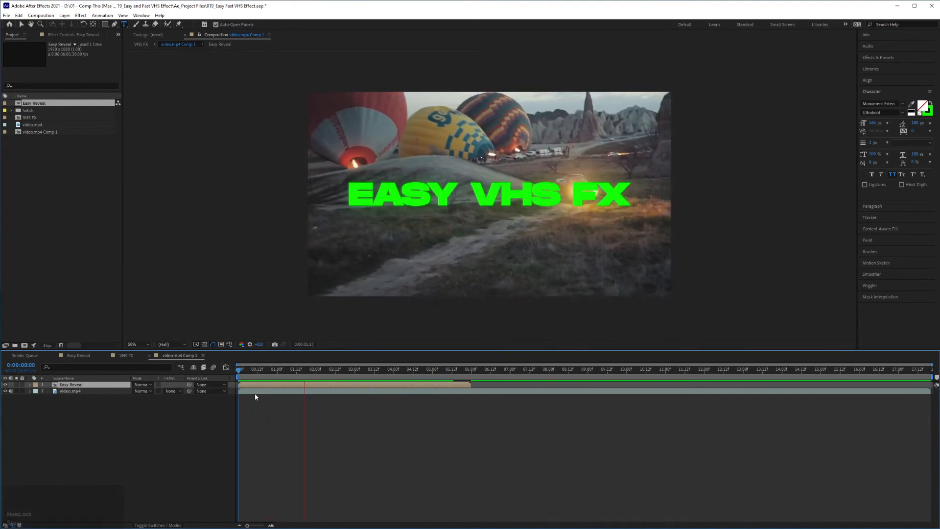
key("space")
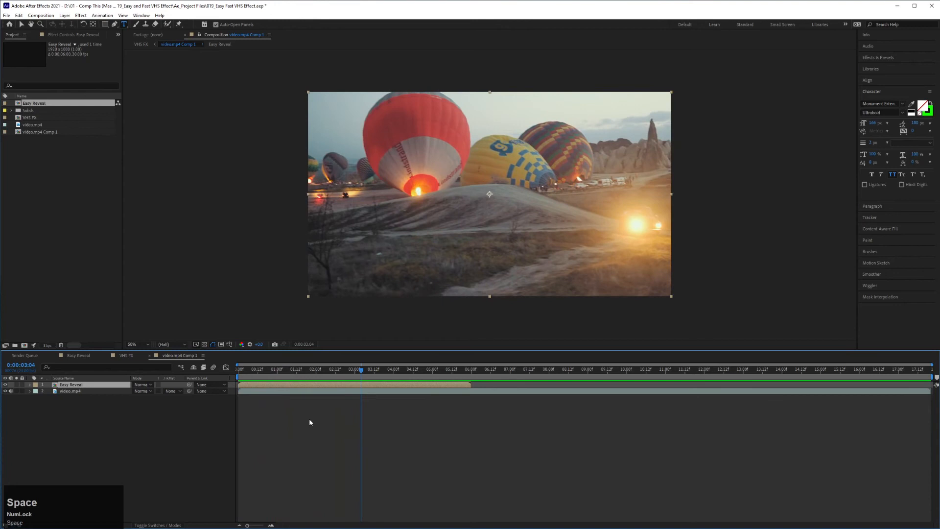
mouse_move(127, 360)
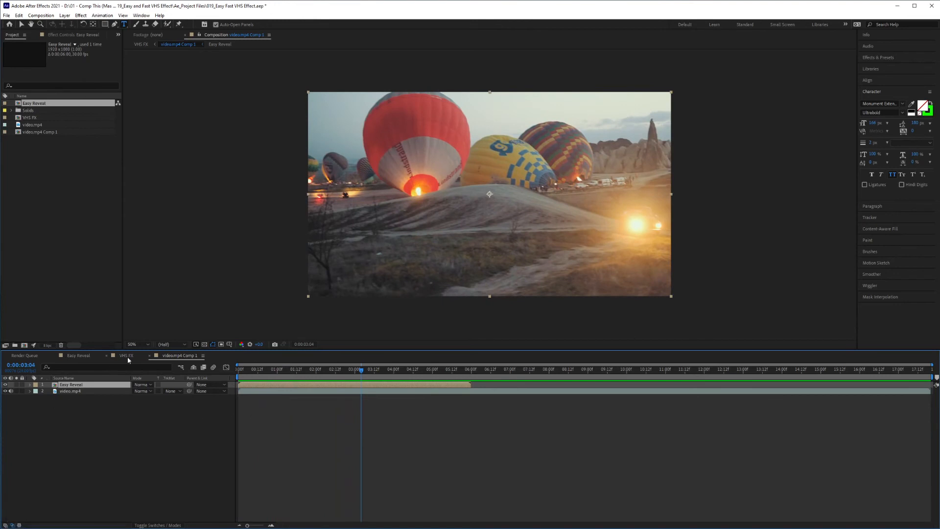
left_click(126, 355)
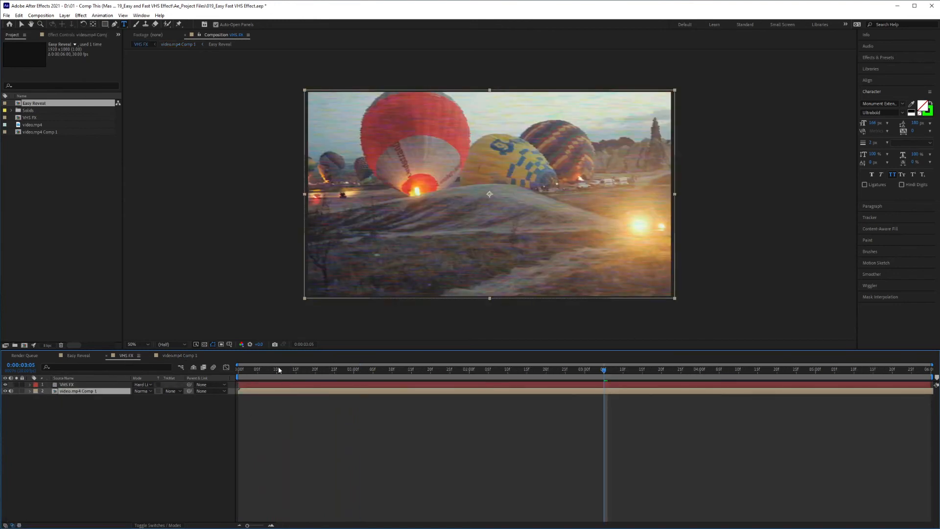
left_click(346, 368)
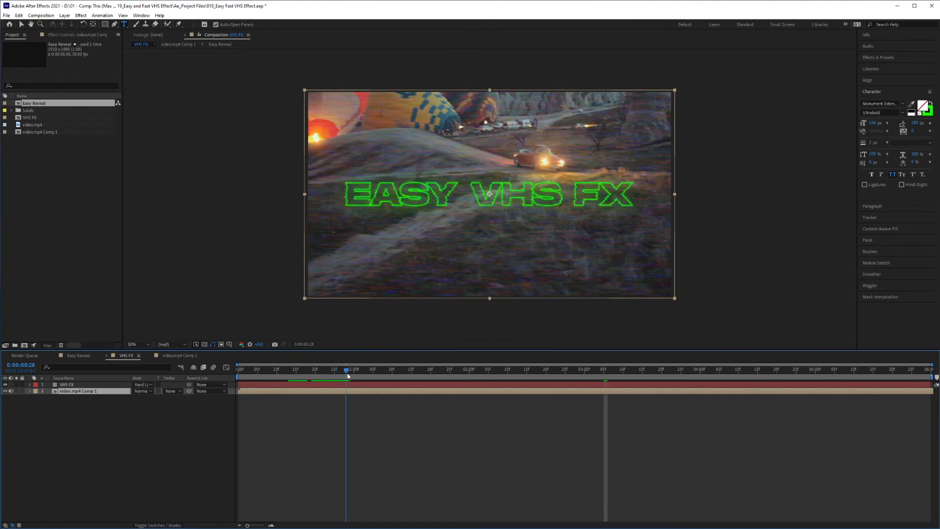
left_click(350, 369)
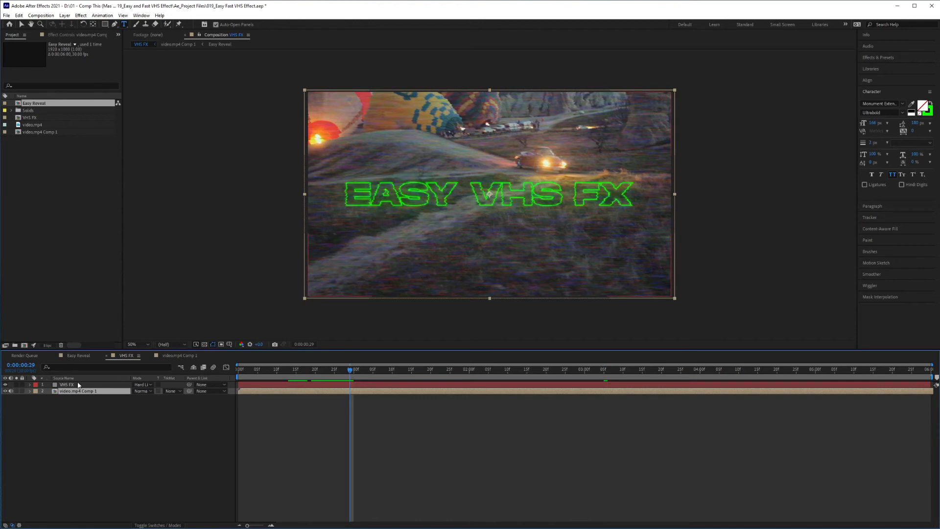
left_click(66, 384)
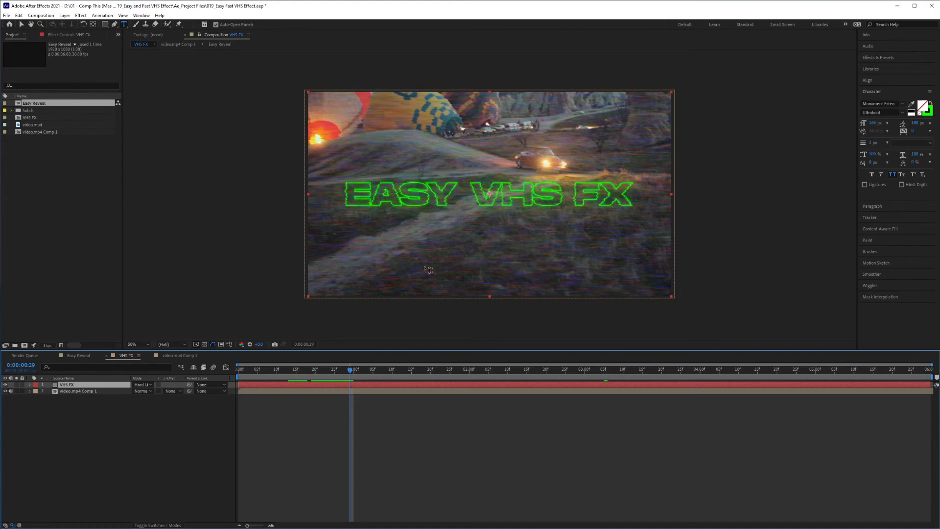
mouse_move(456, 264)
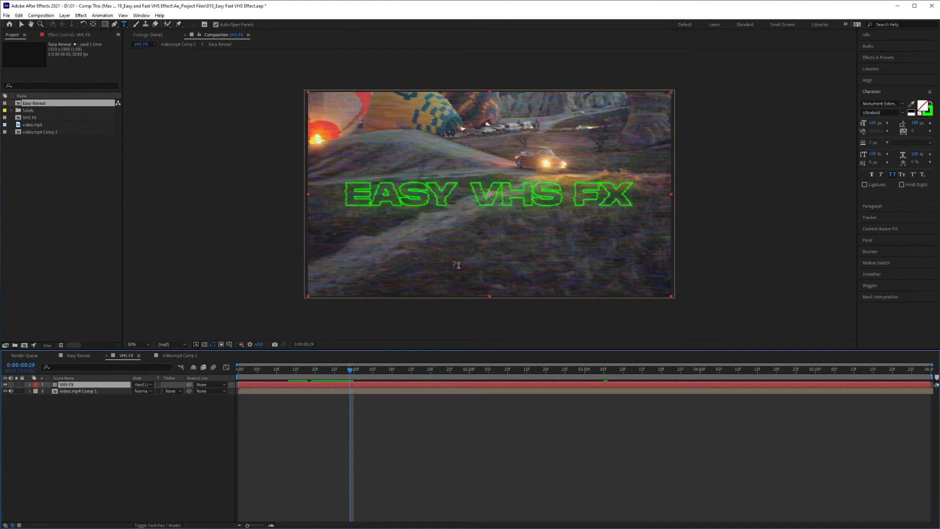